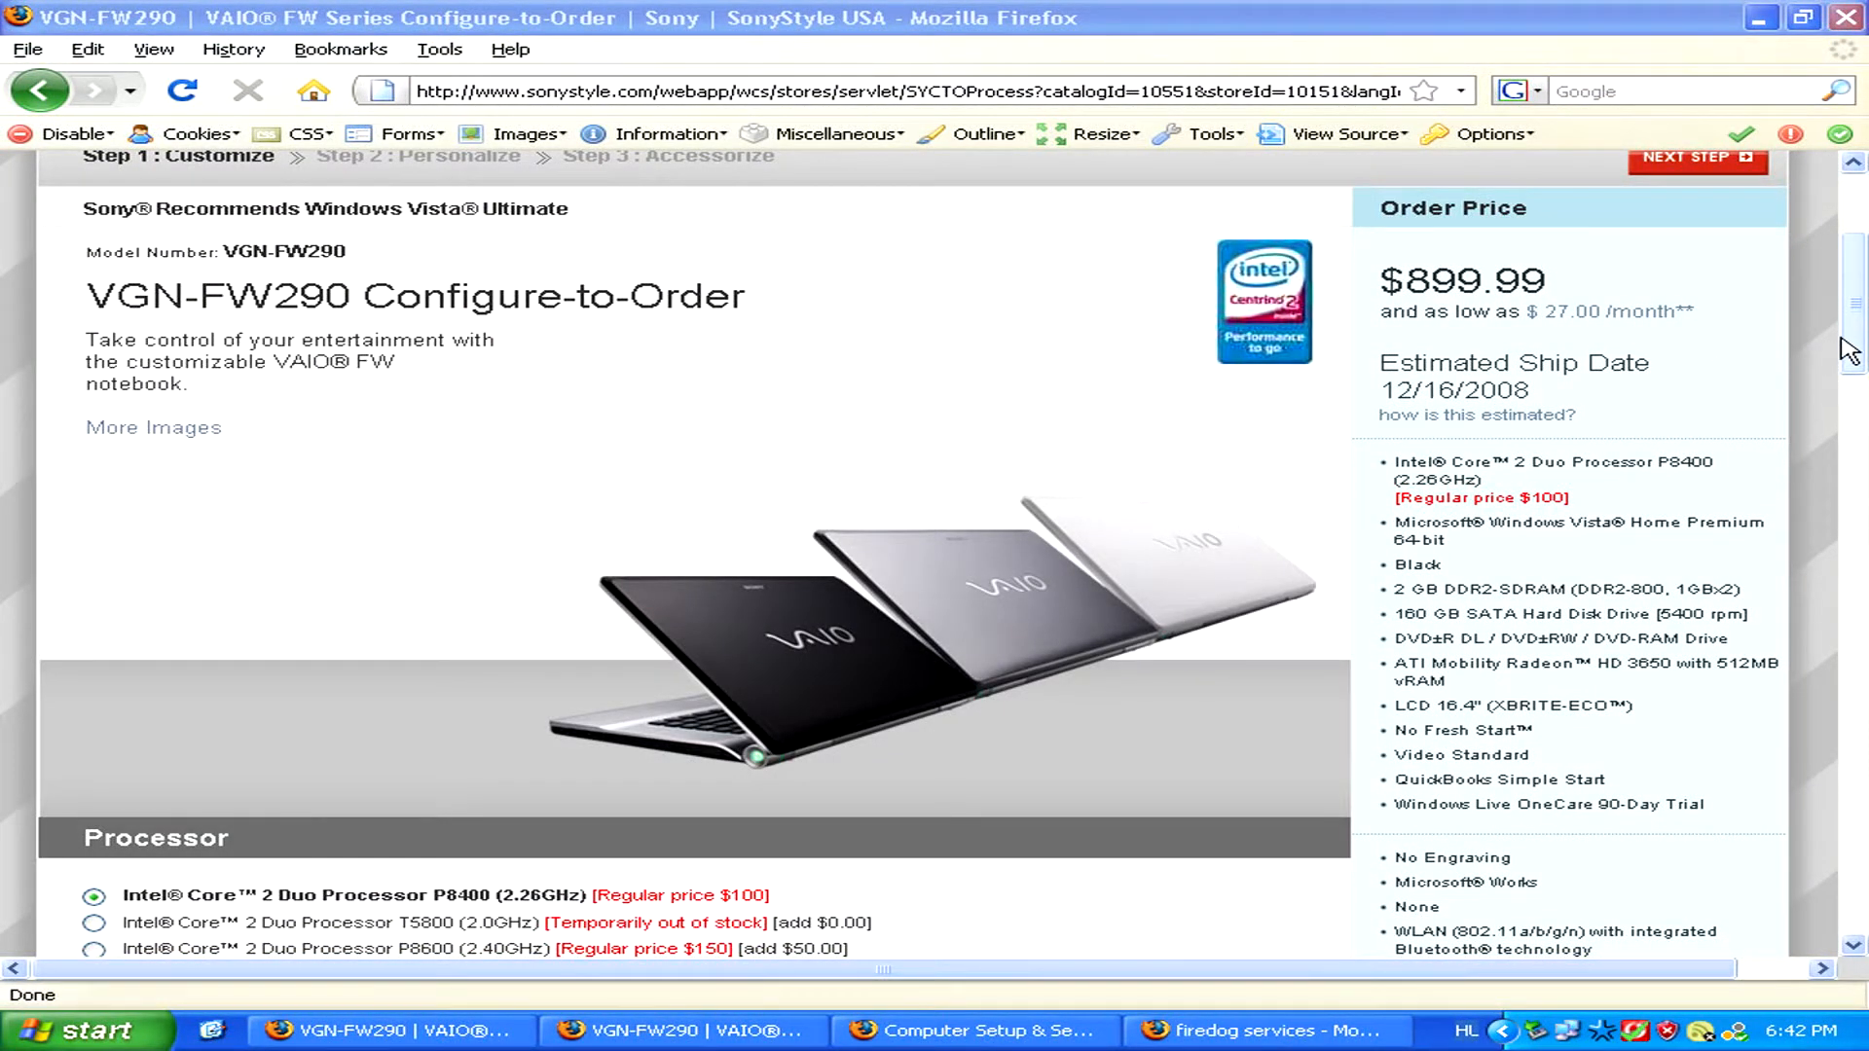
Step: Scroll through the page, then view Best Buy's Geek Squad Computer Setup page and Circuit City's firedog services page
scroll(down, 3)
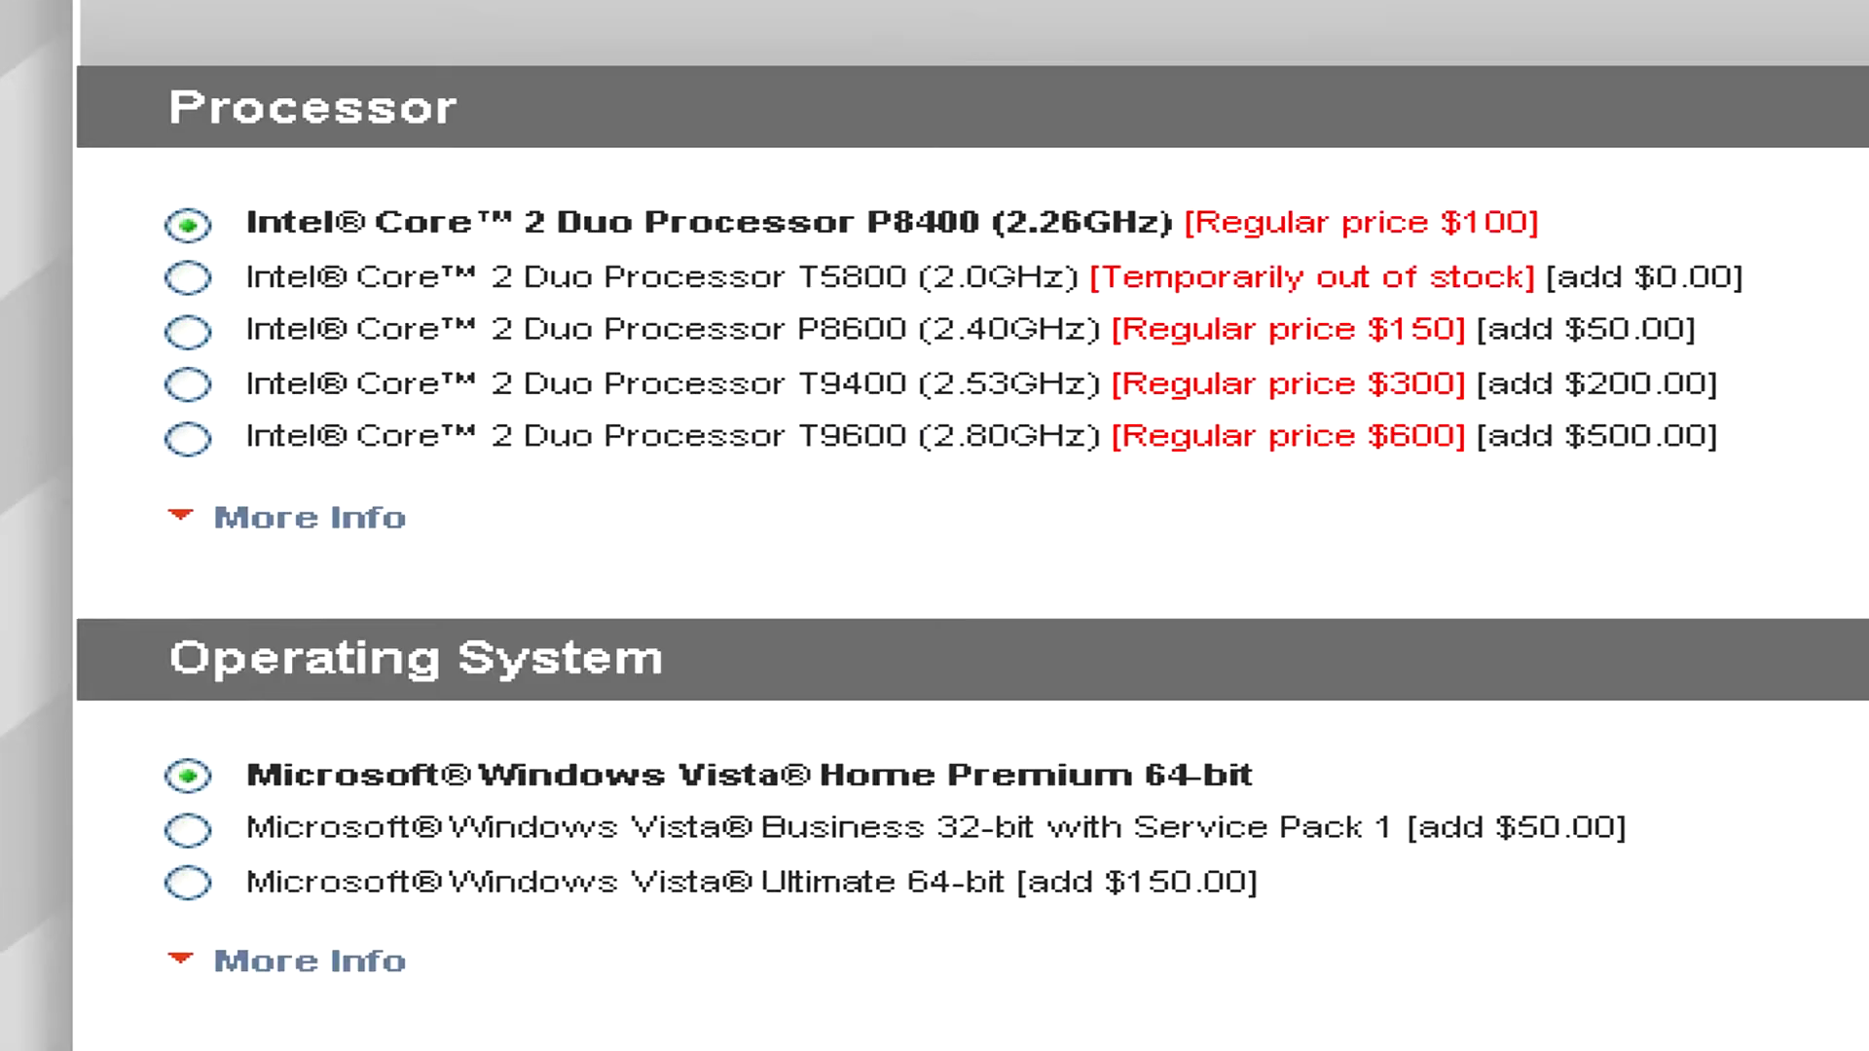
scroll(down, 3)
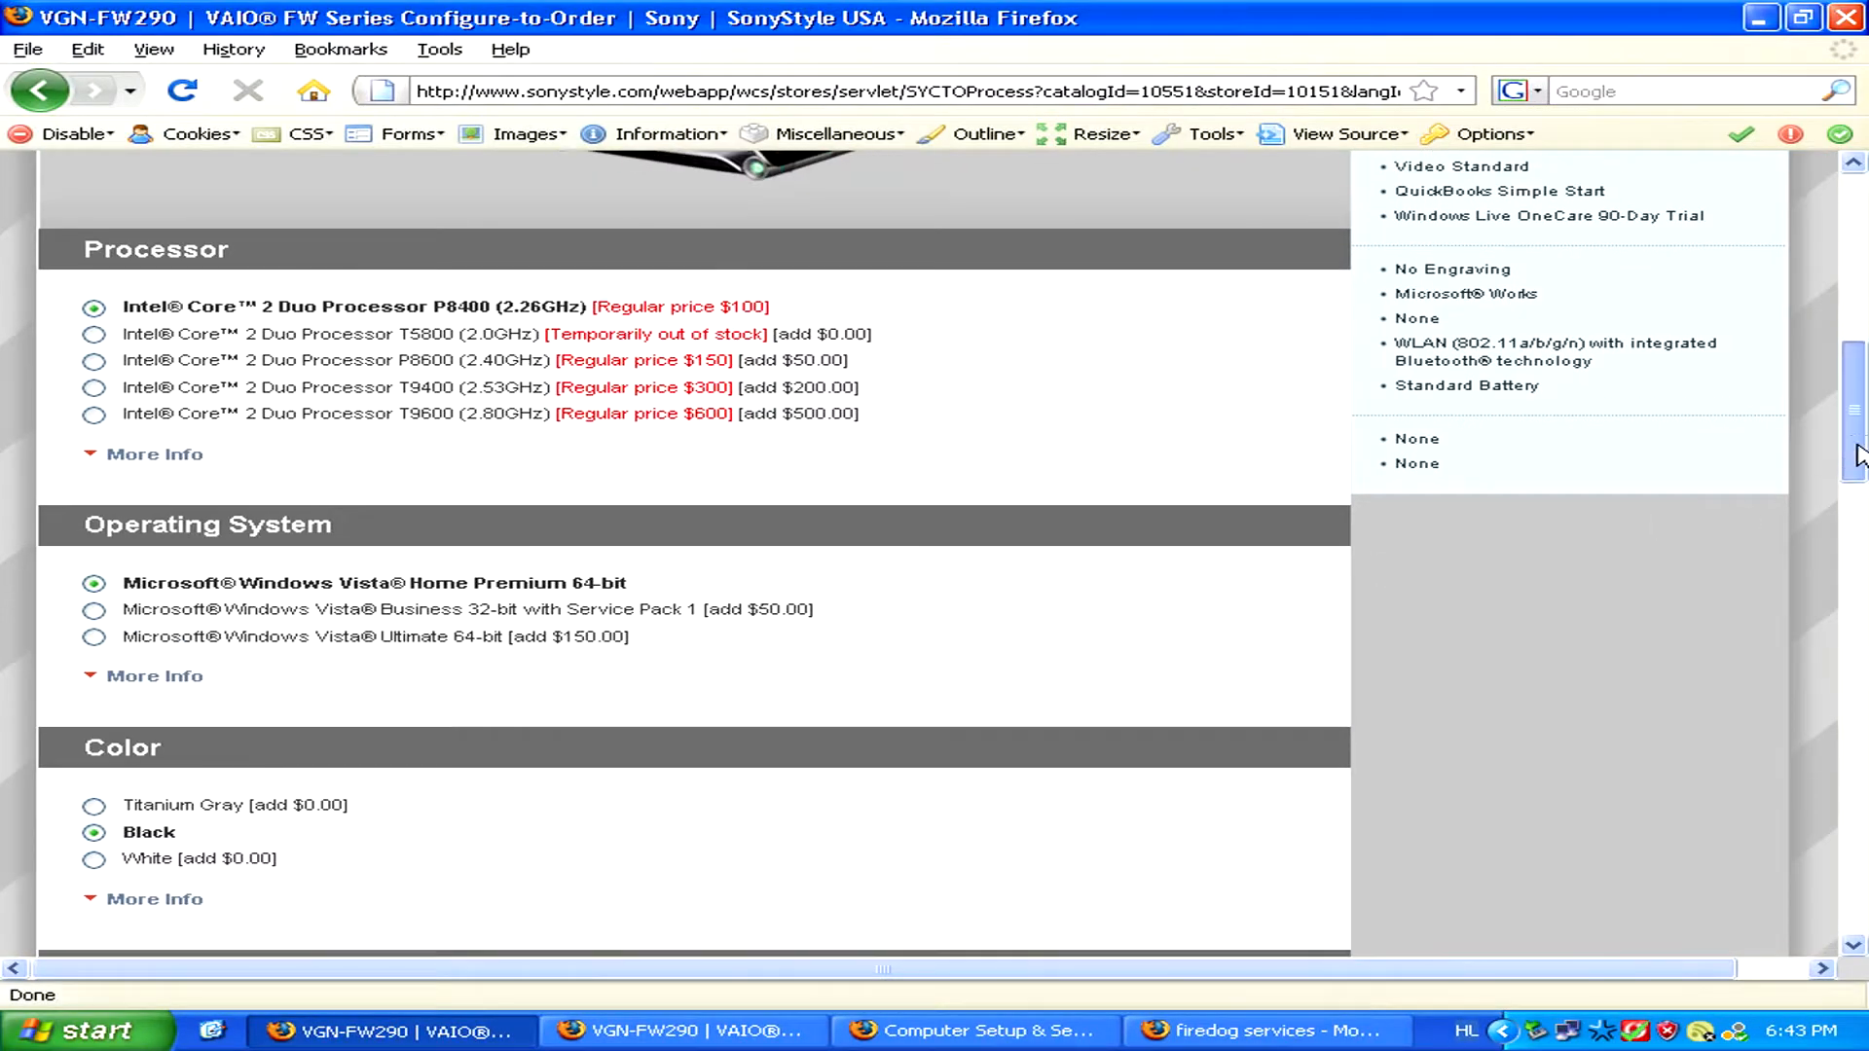
scroll(down, 3)
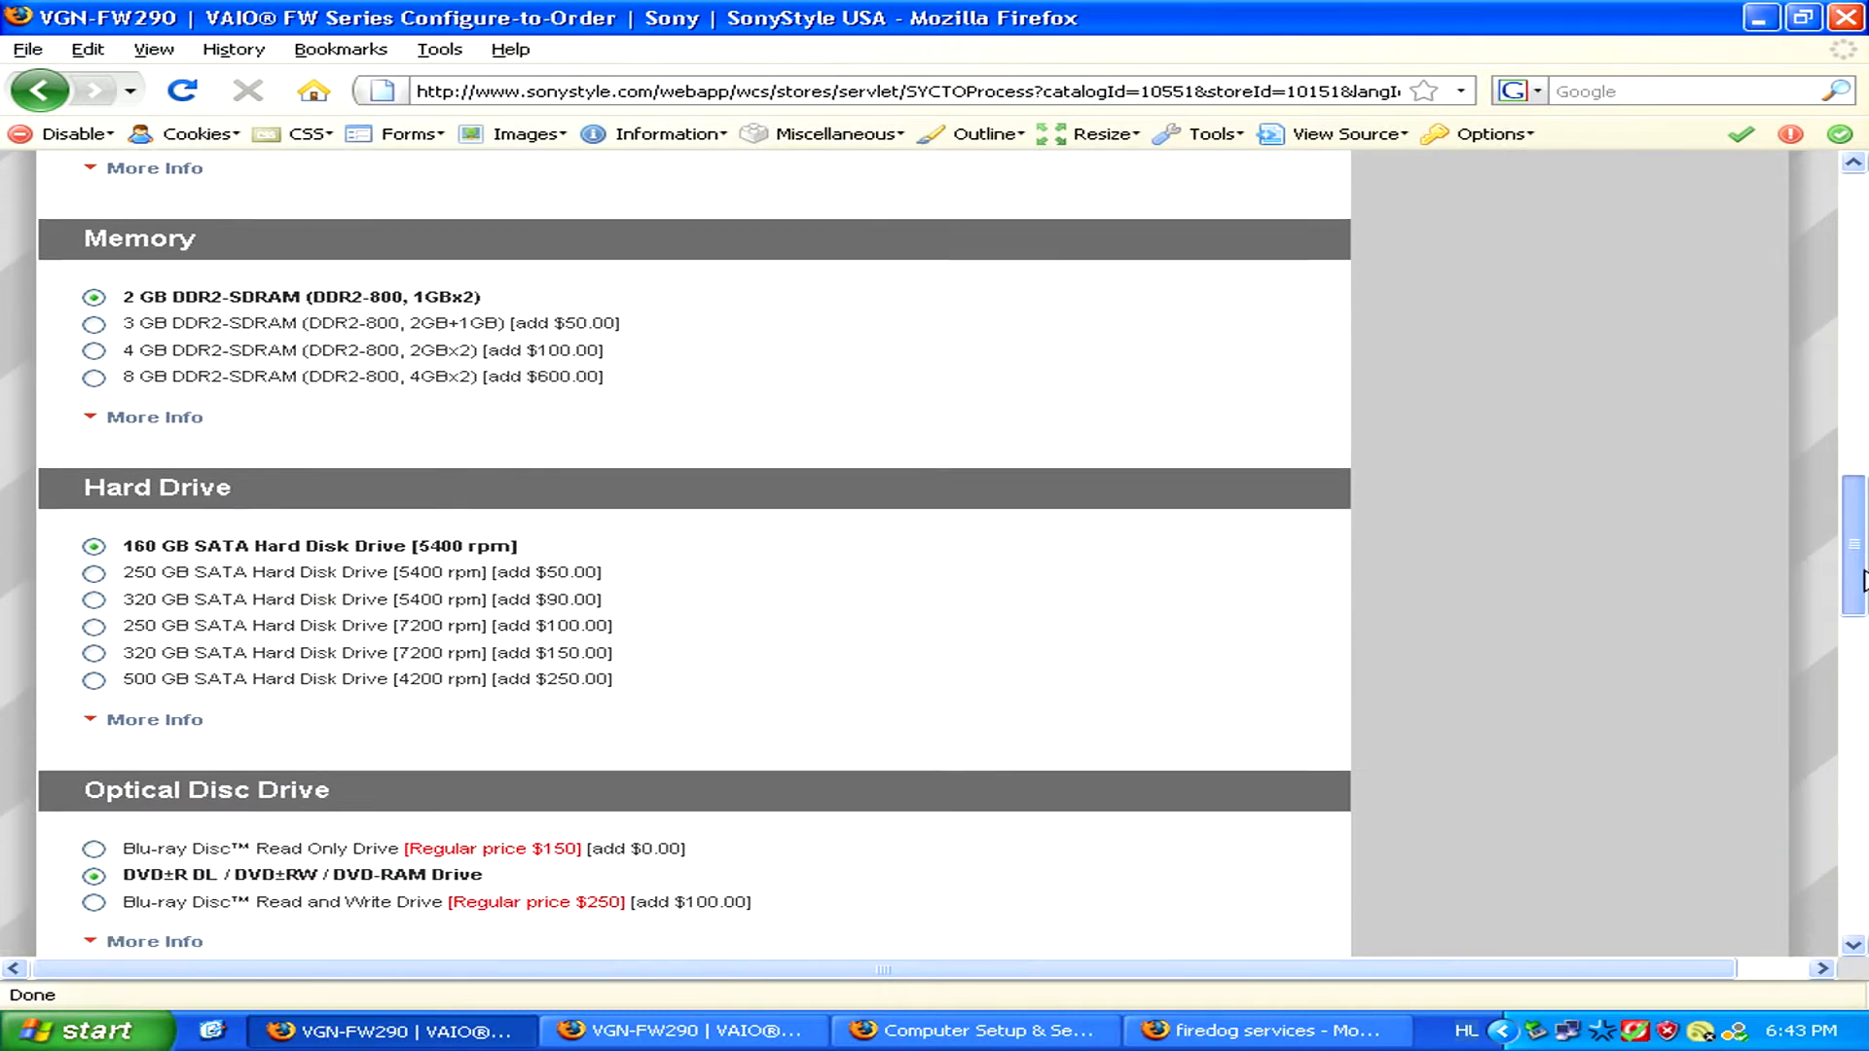
scroll(down, 3)
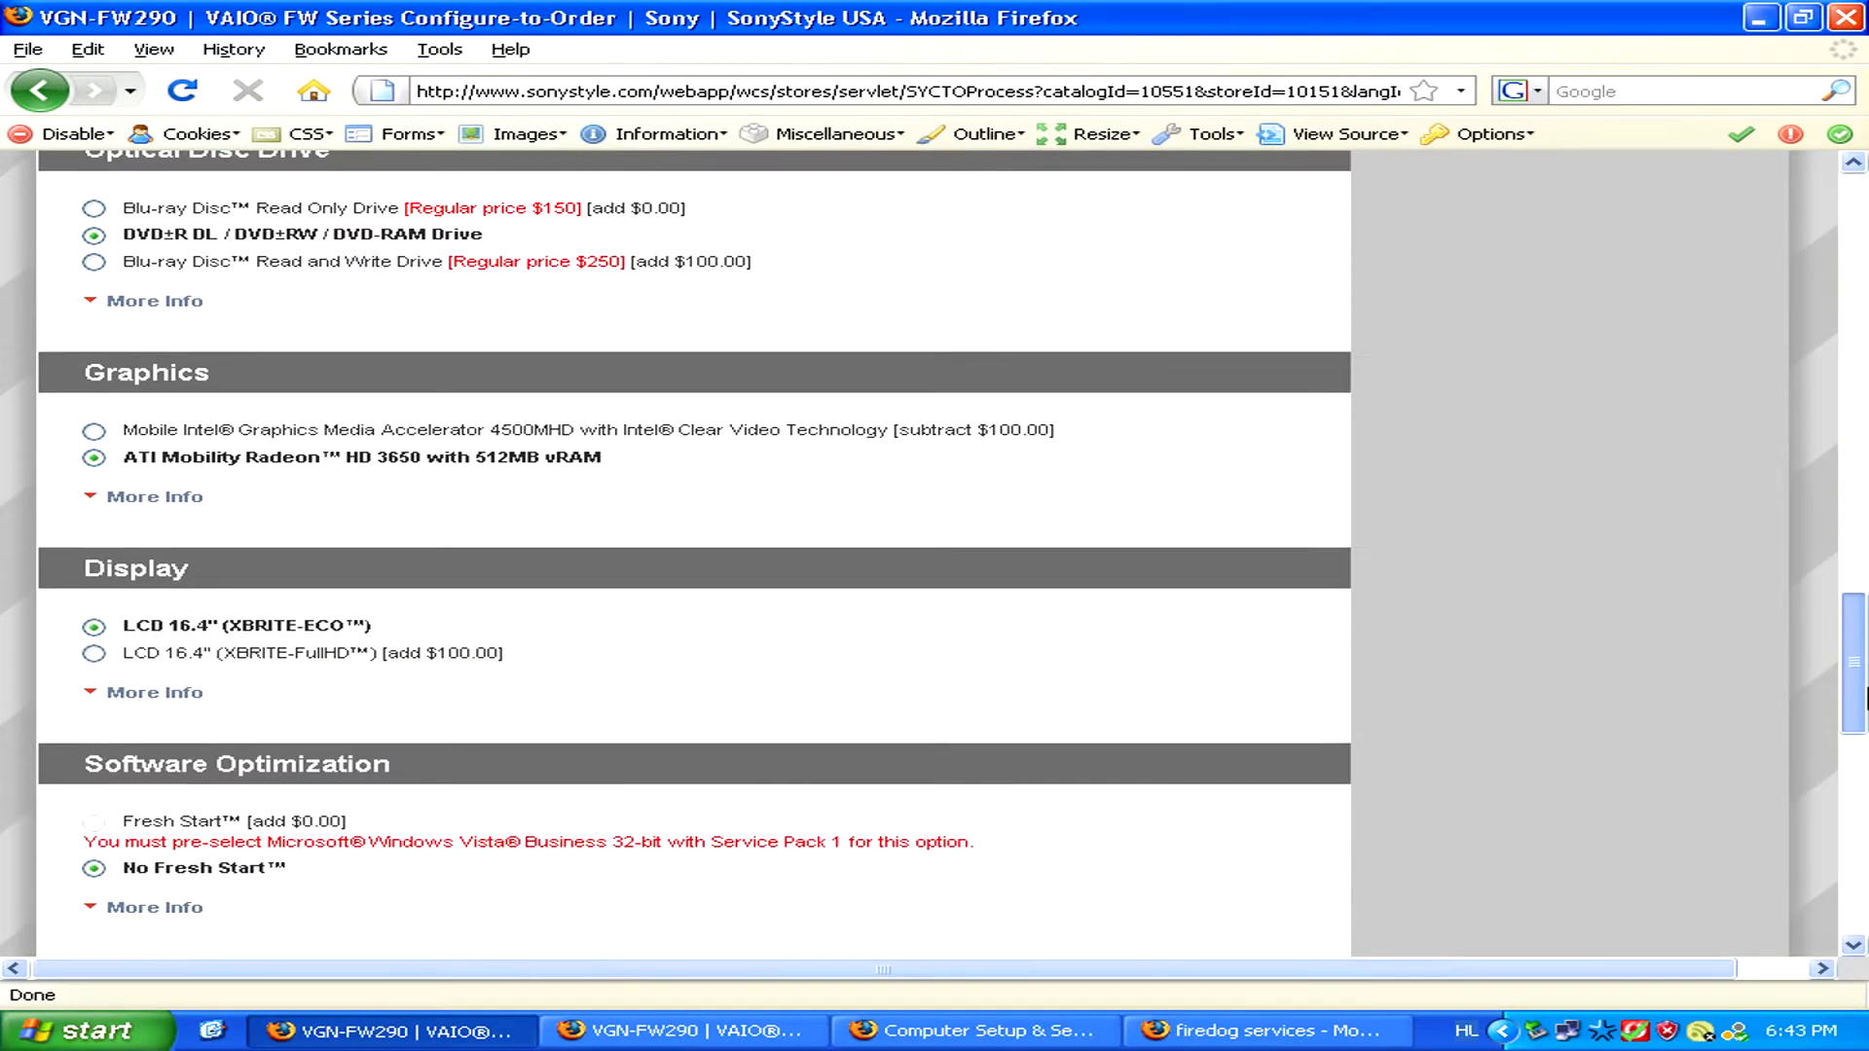
scroll(down, 3)
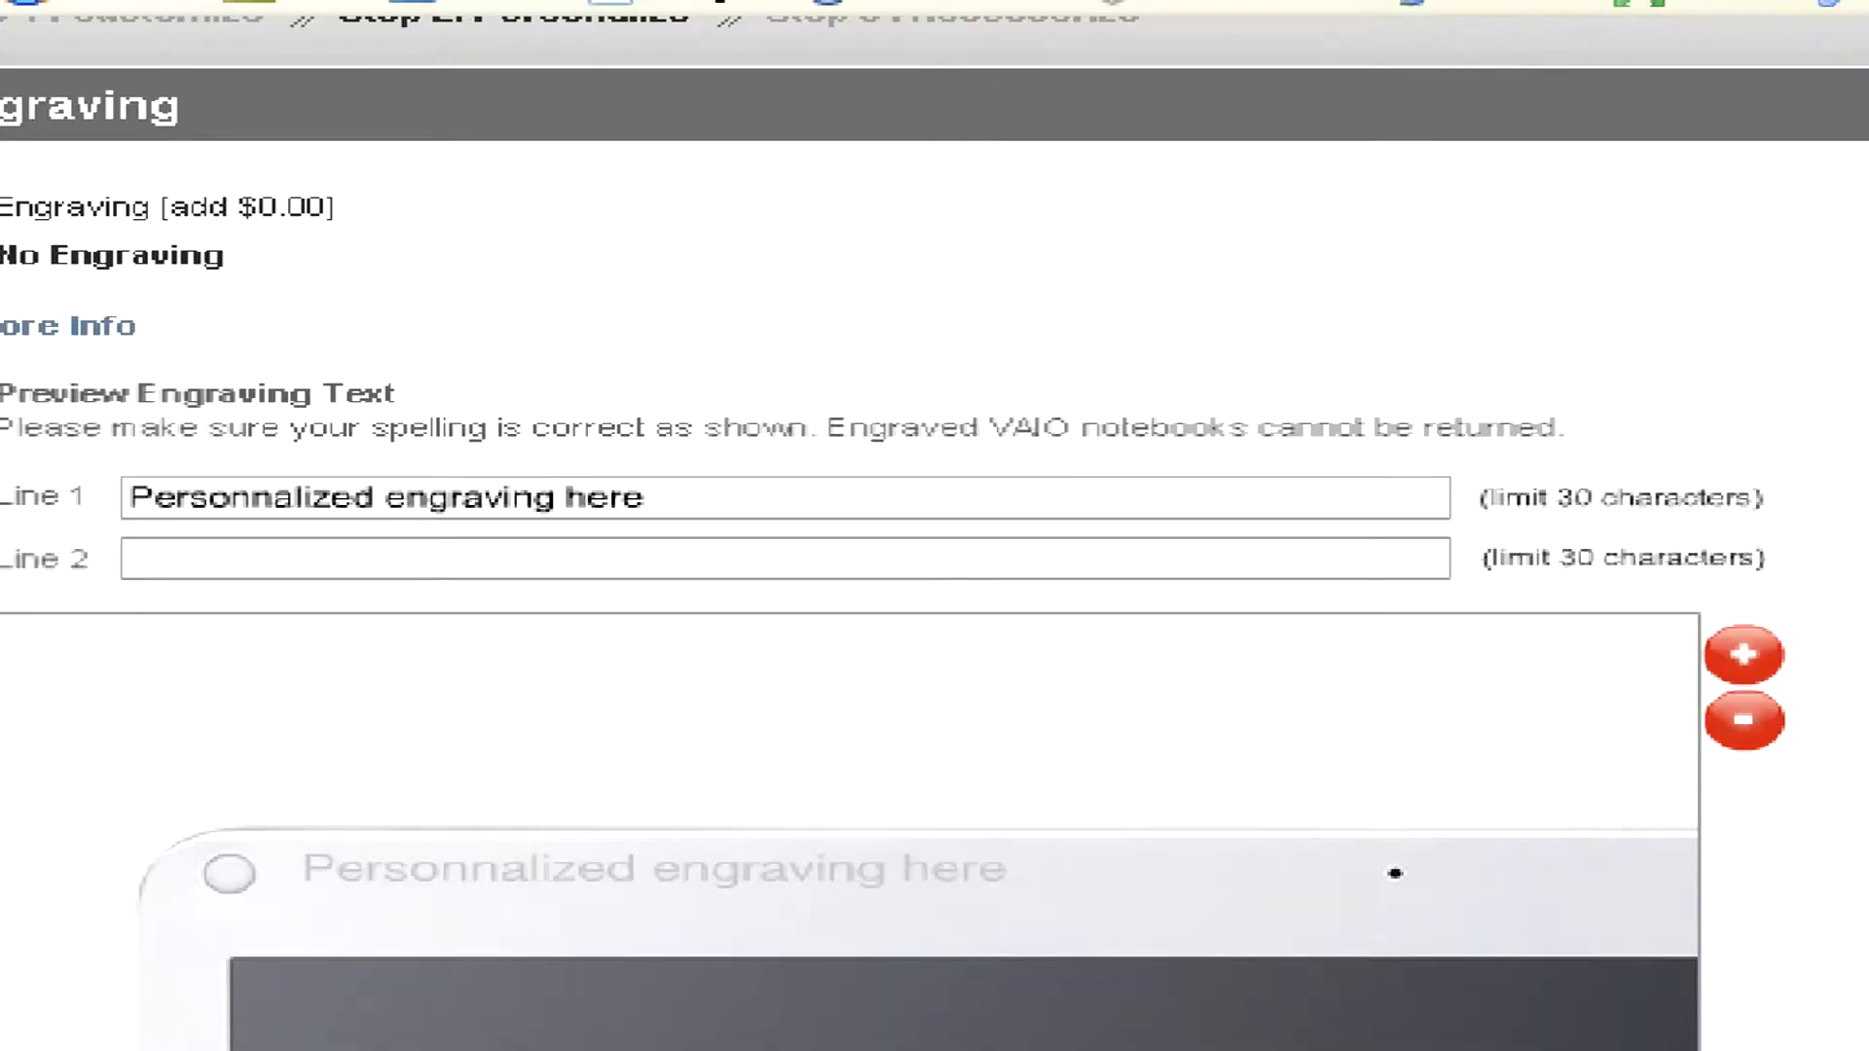
scroll(down, 3)
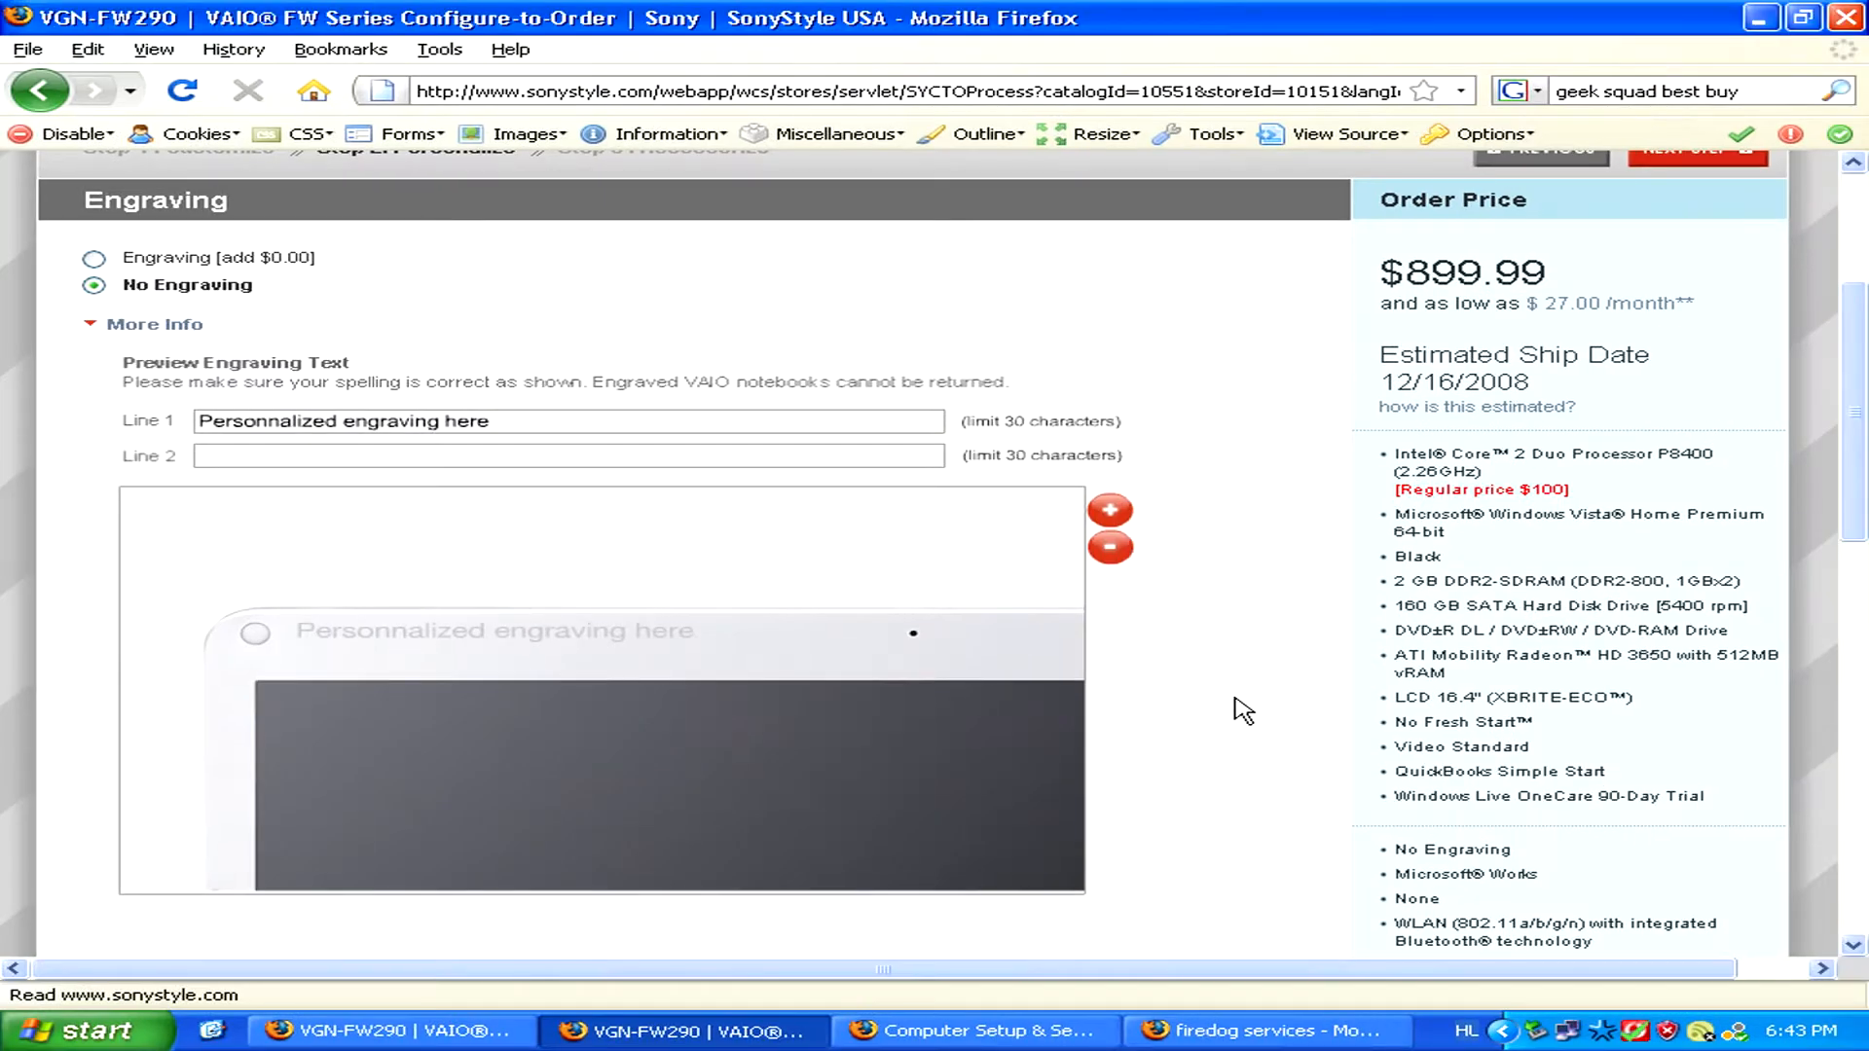
scroll(down, 3)
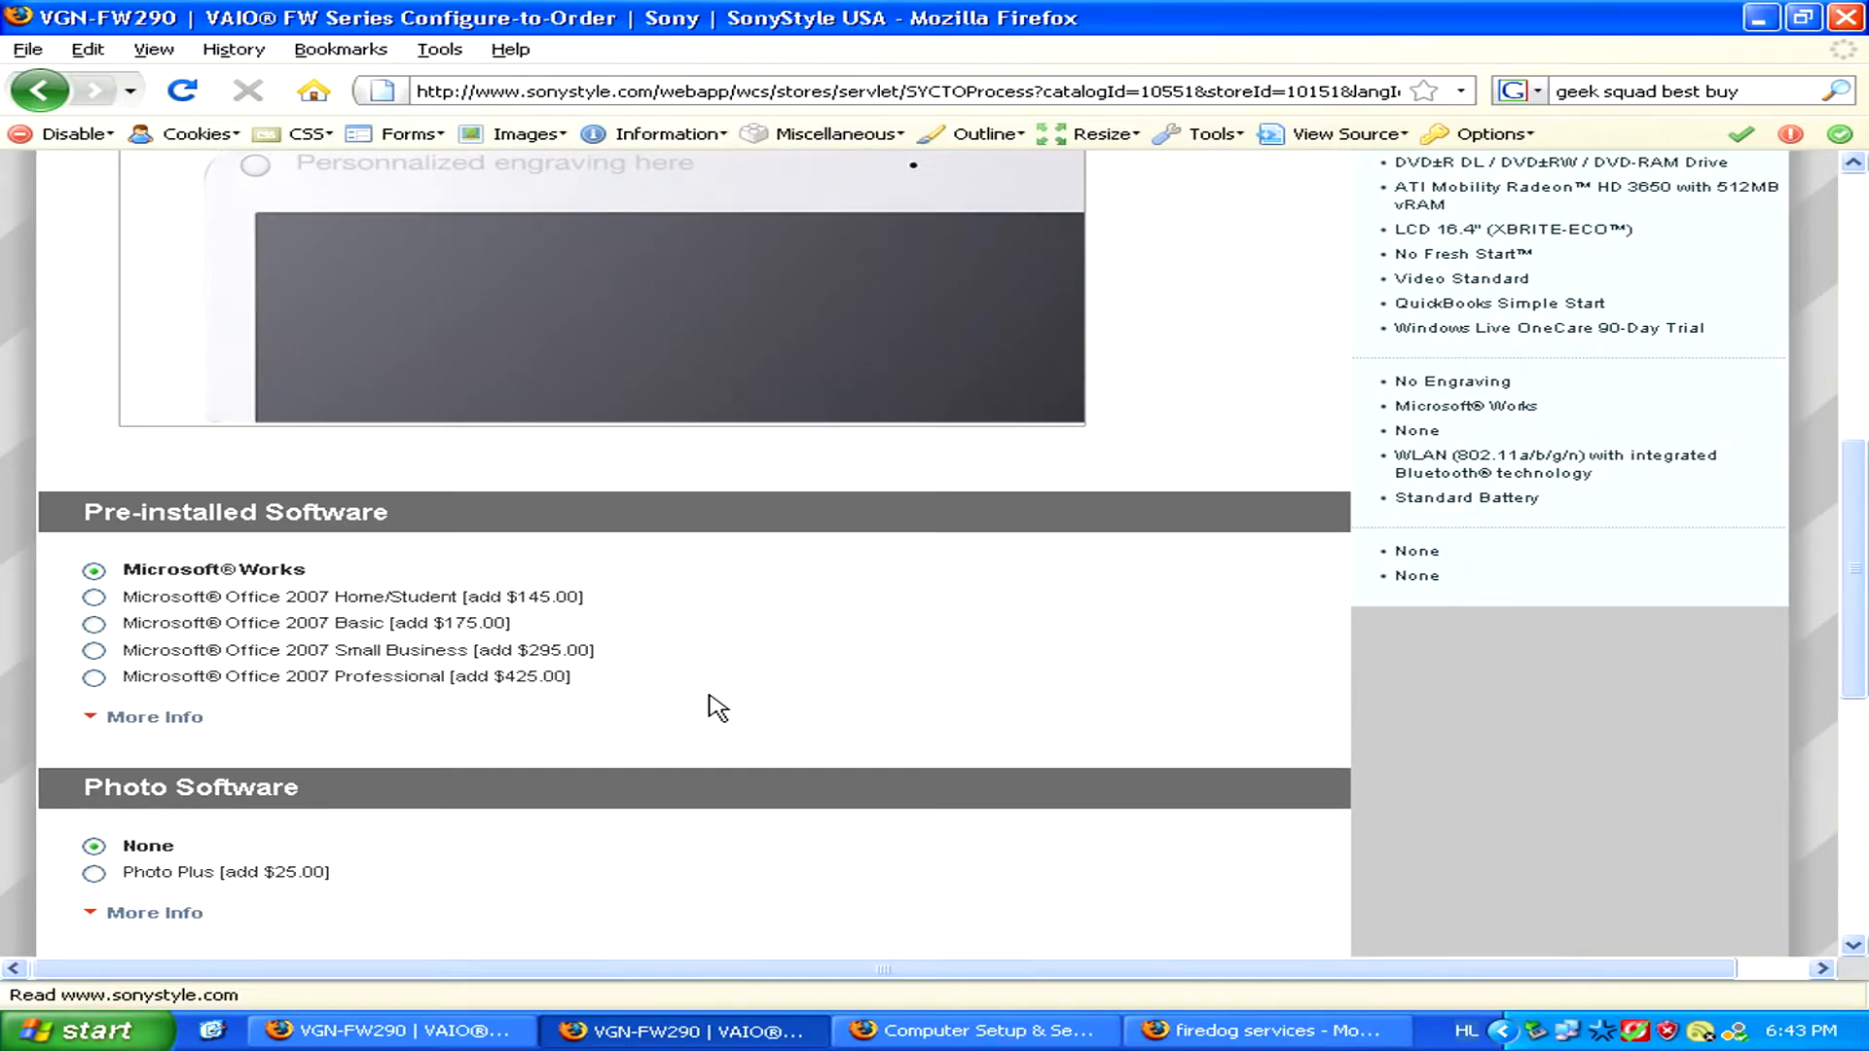
scroll(down, 3)
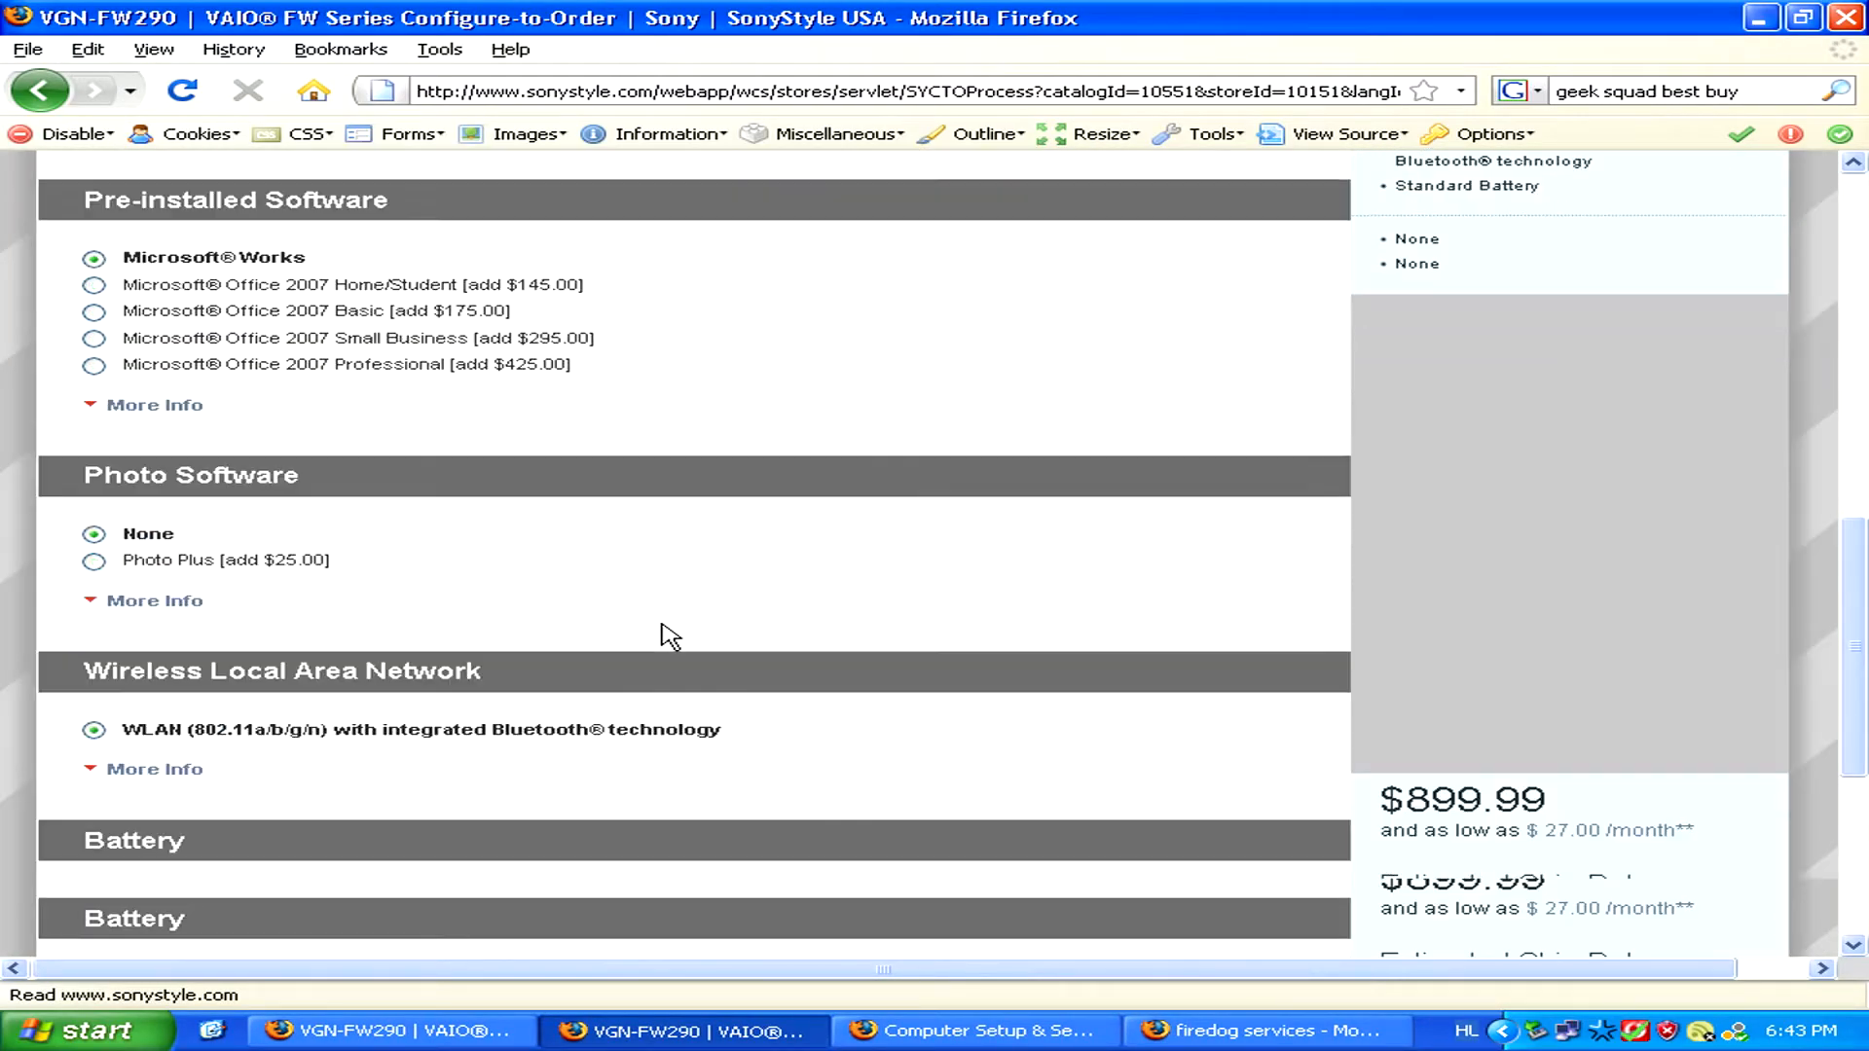
scroll(down, 3)
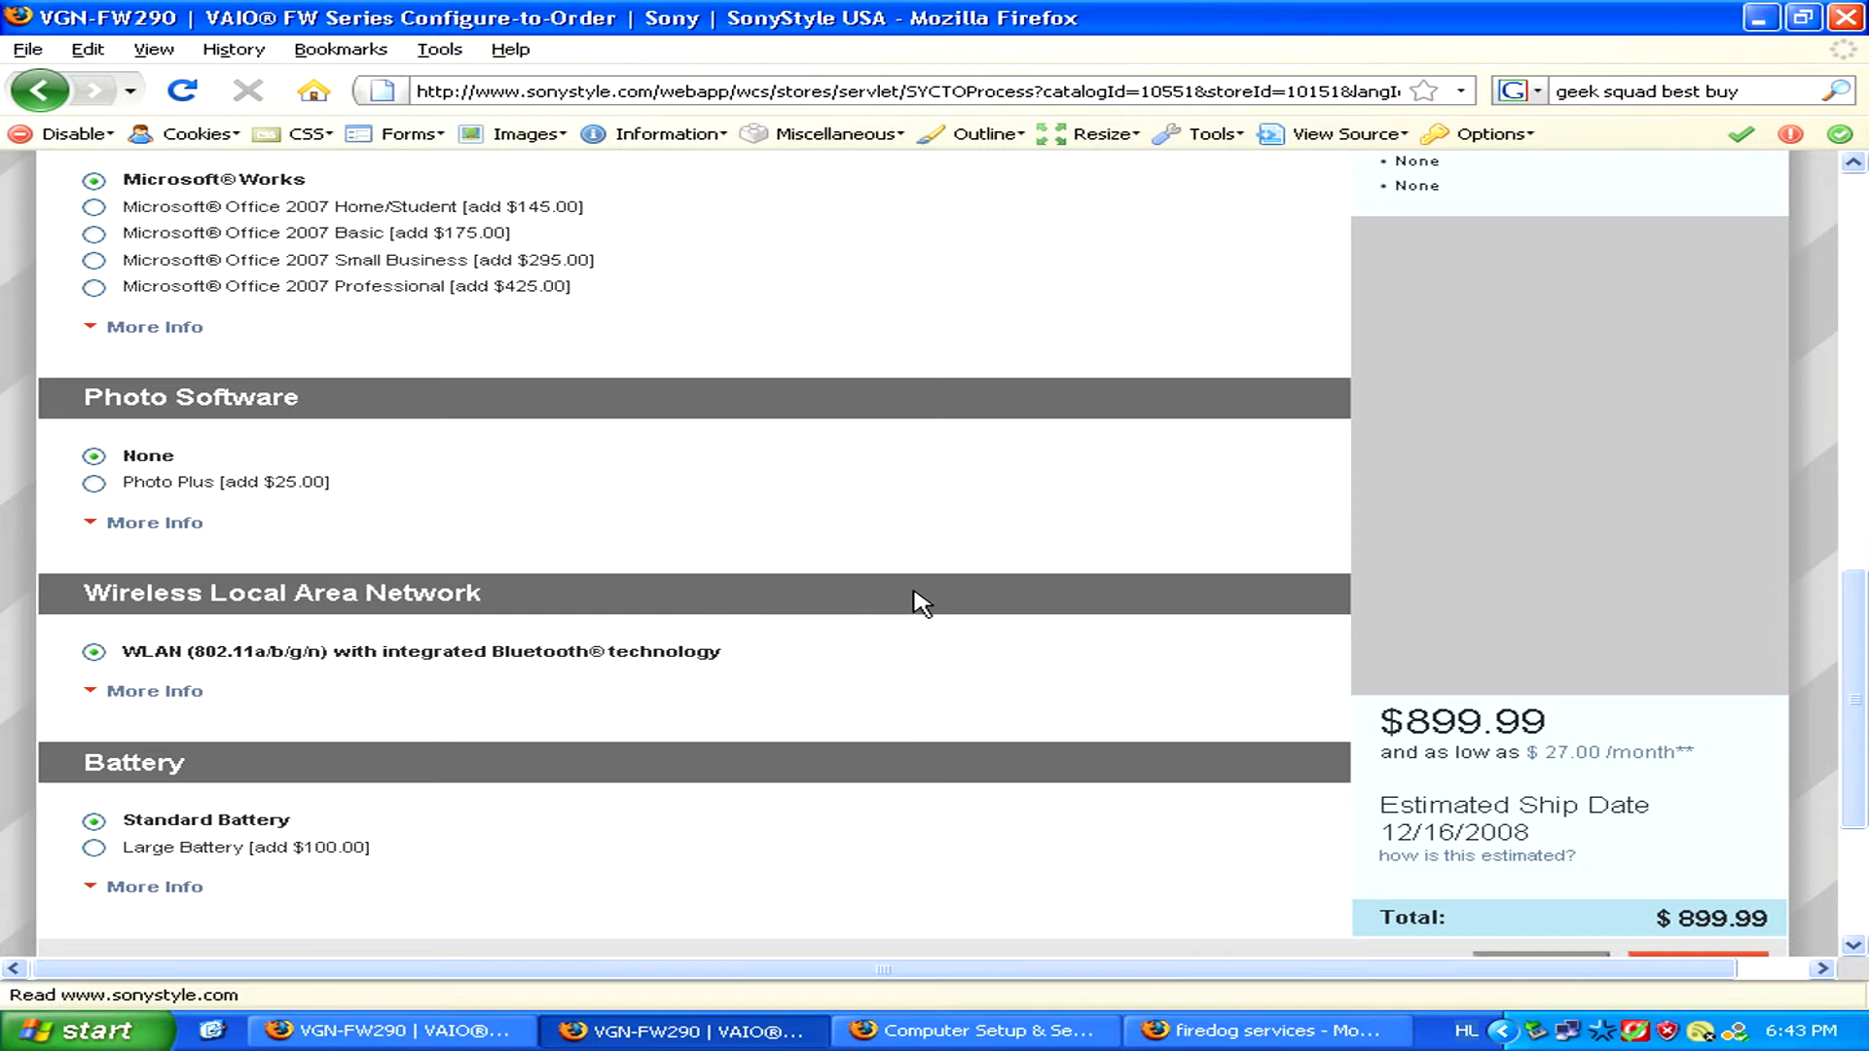
mouse_move(1012, 919)
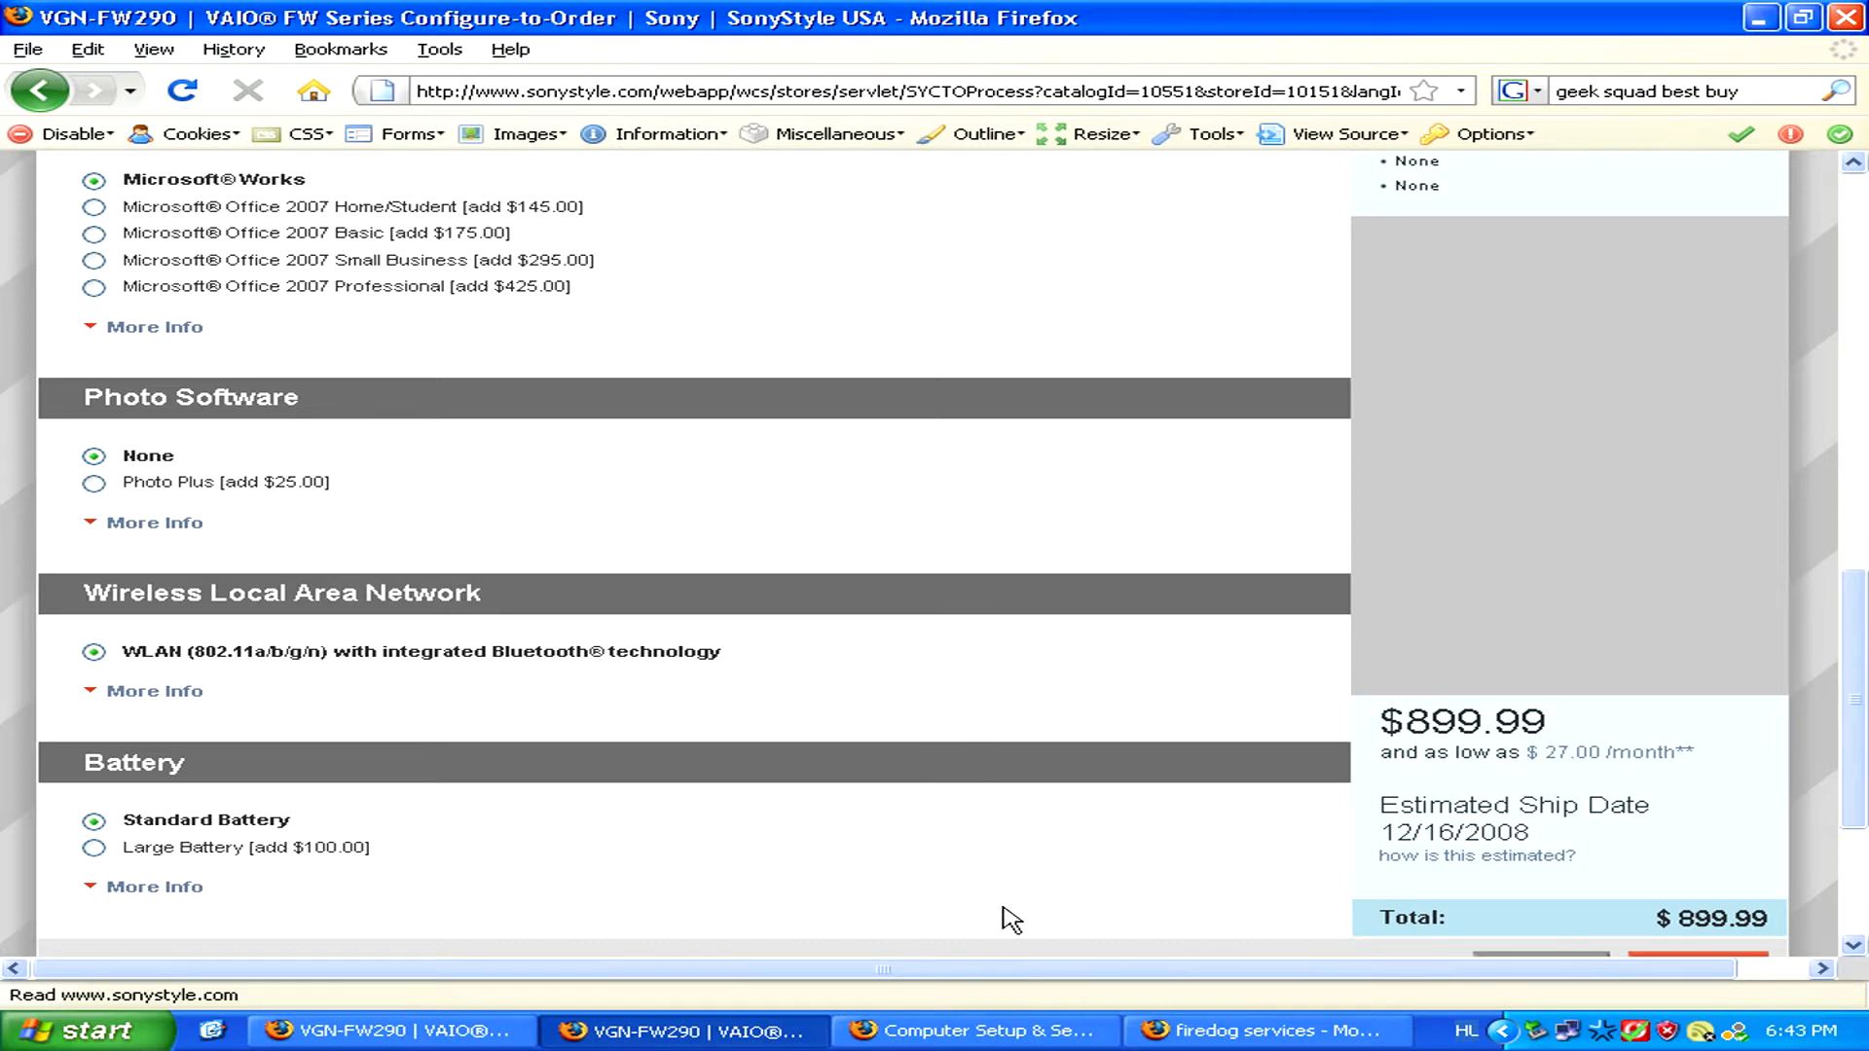
mouse_move(976, 1031)
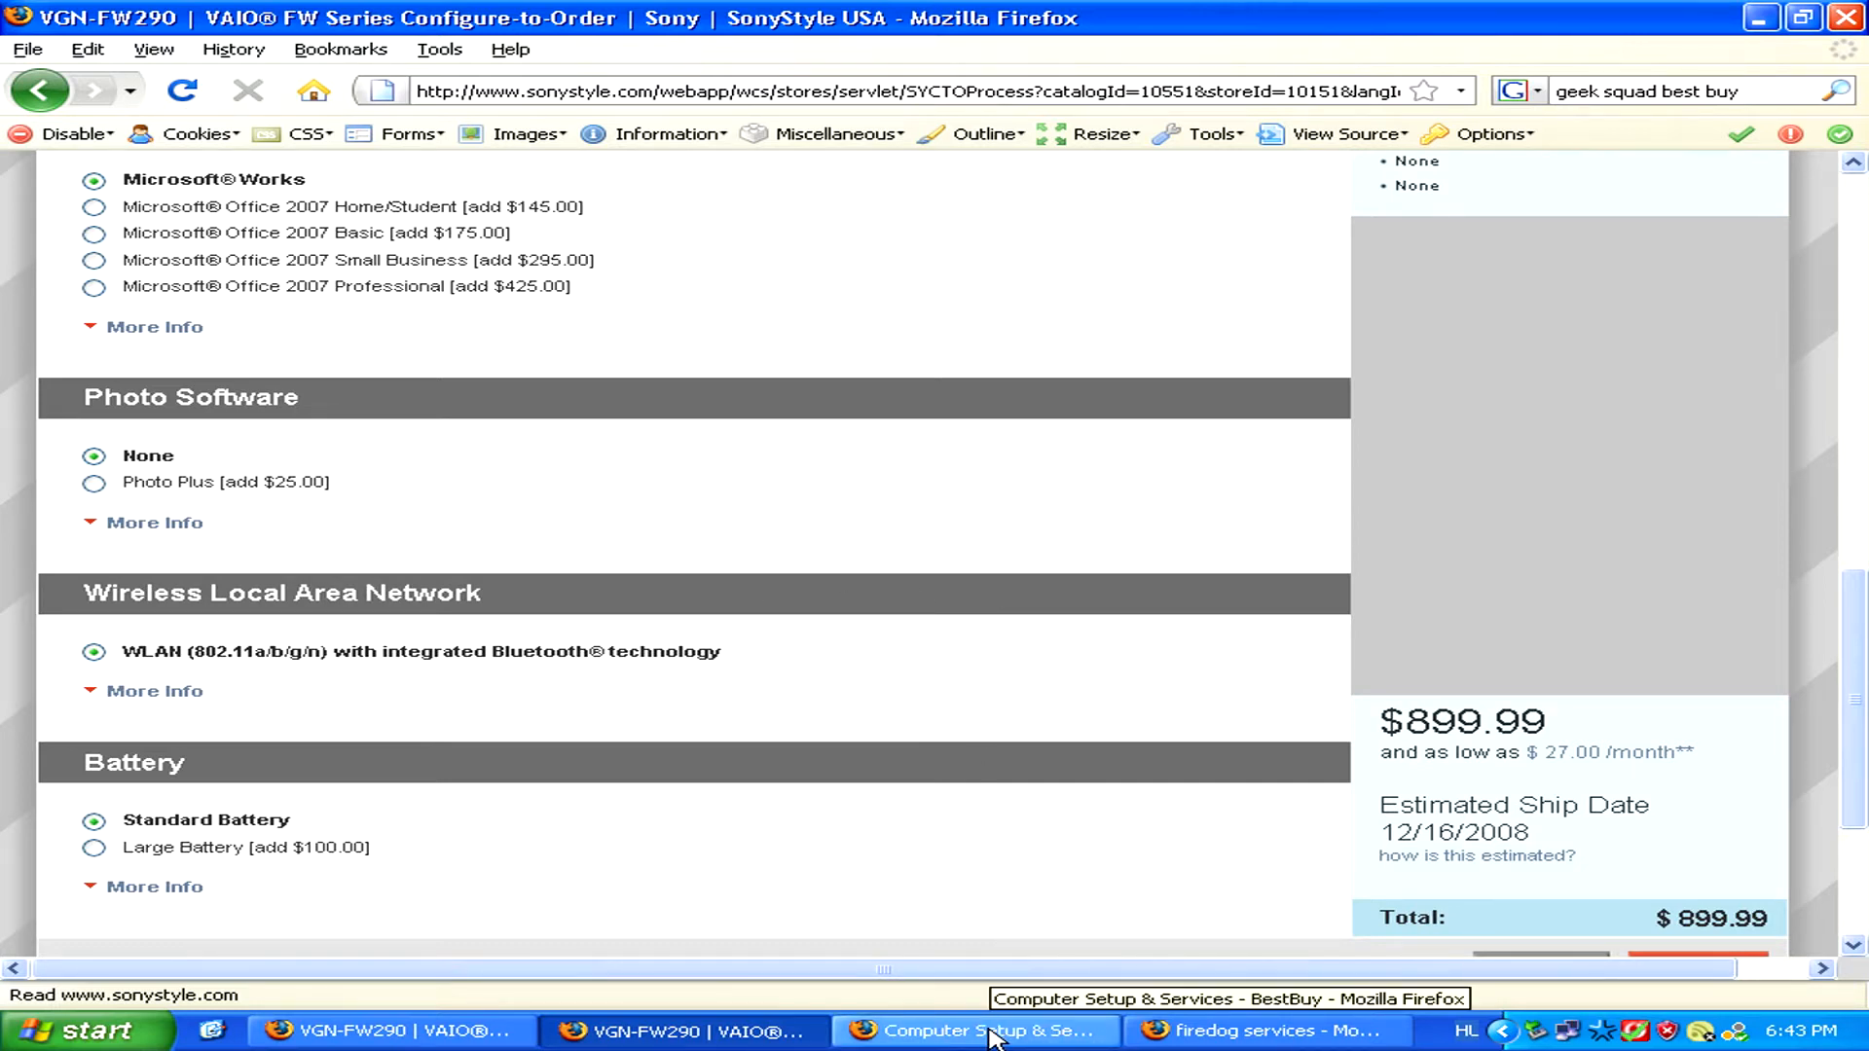
click(977, 1031)
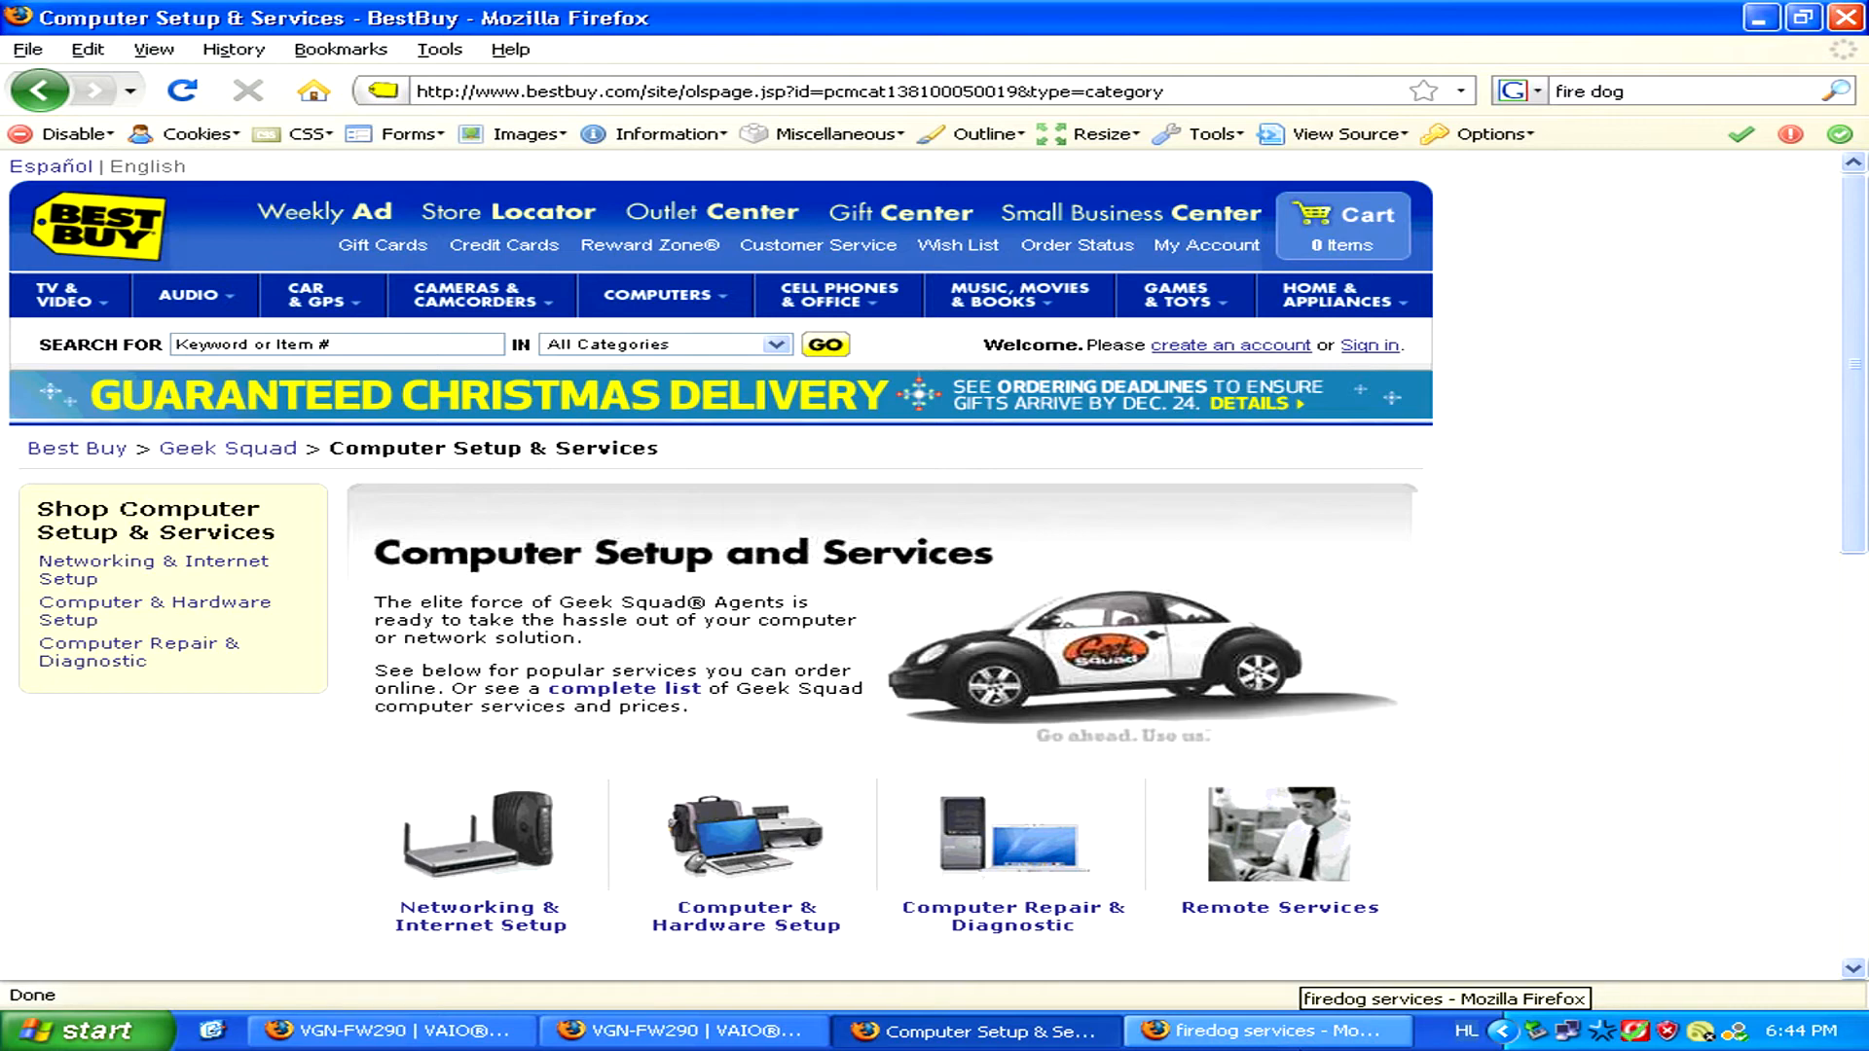
click(1251, 1030)
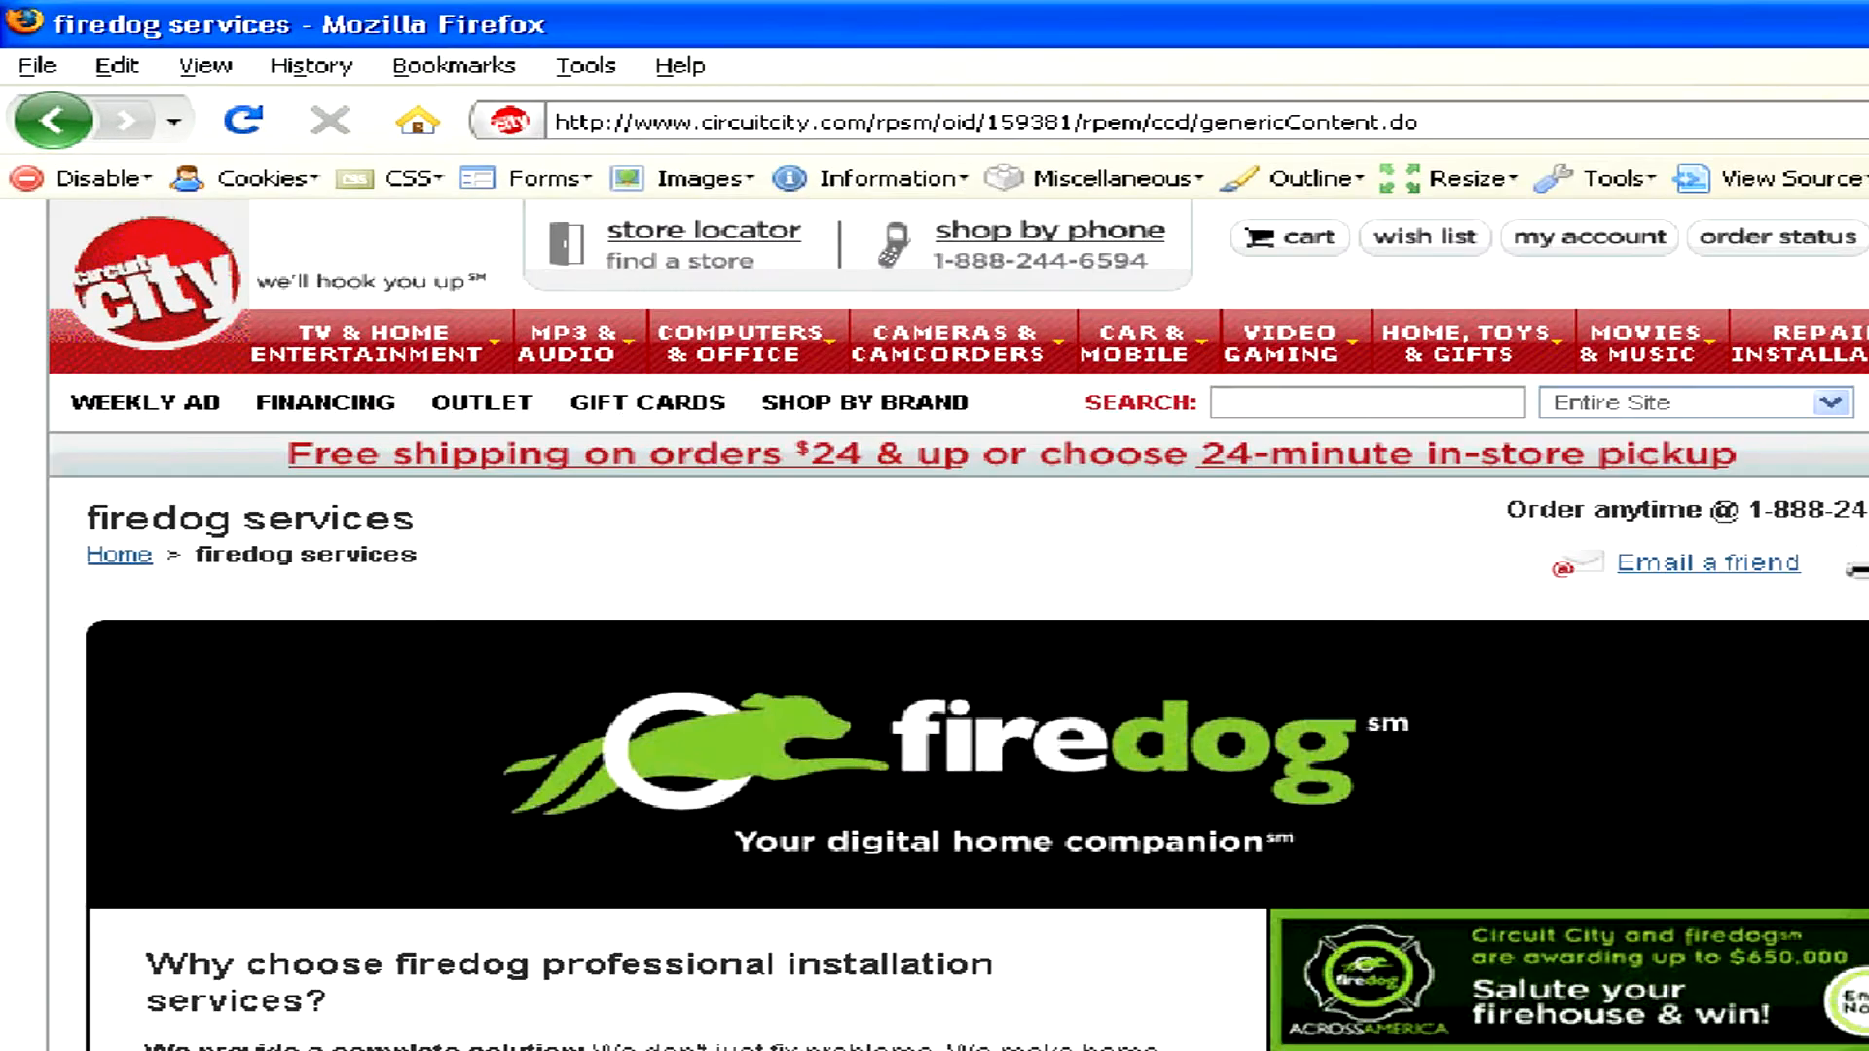